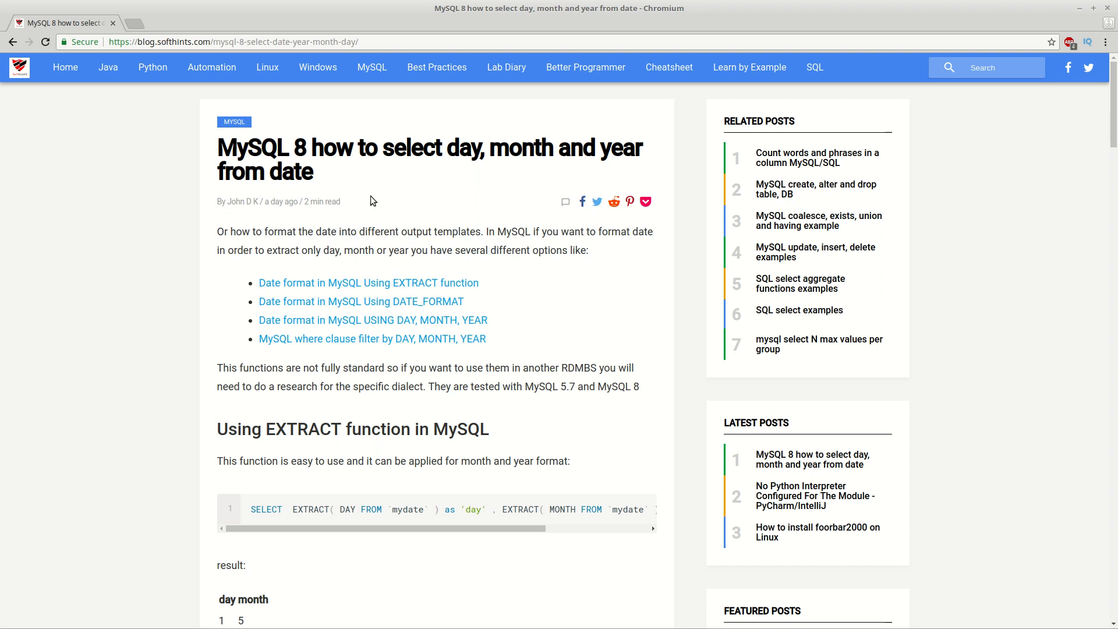
{"action": "mouse_move", "coordinate": [355, 231]}
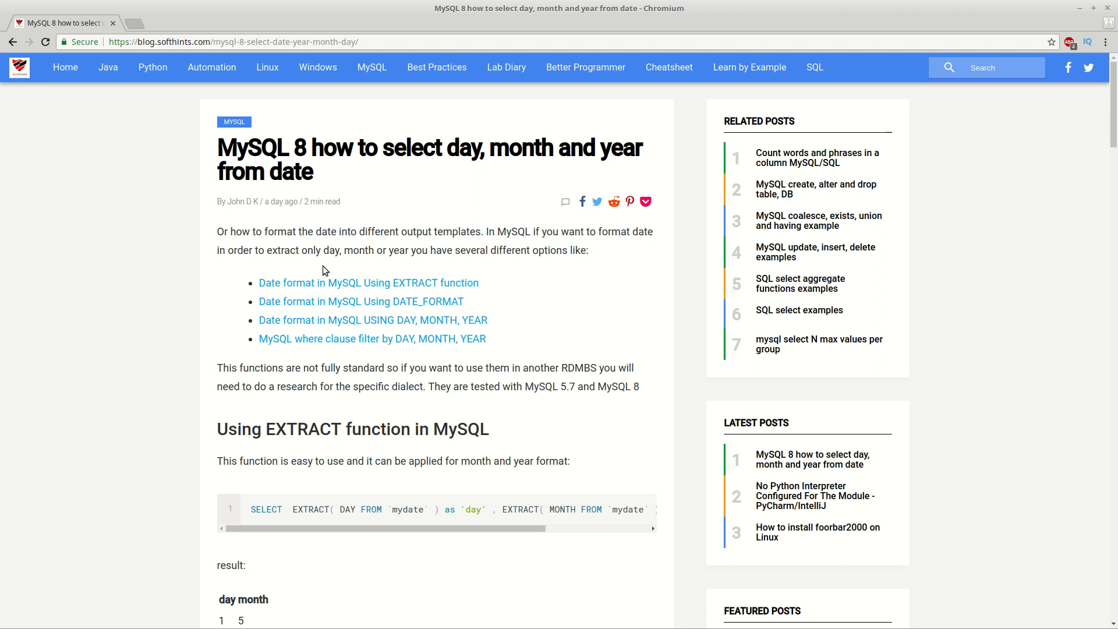
{"action": "mouse_move", "coordinate": [305, 291]}
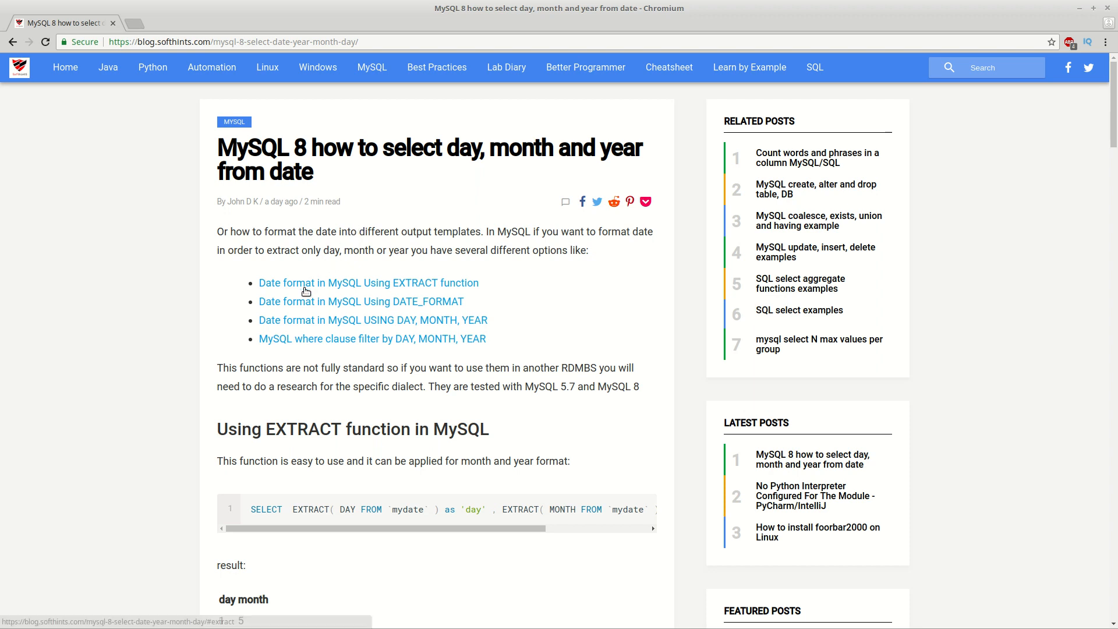
{"action": "mouse_move", "coordinate": [306, 292]}
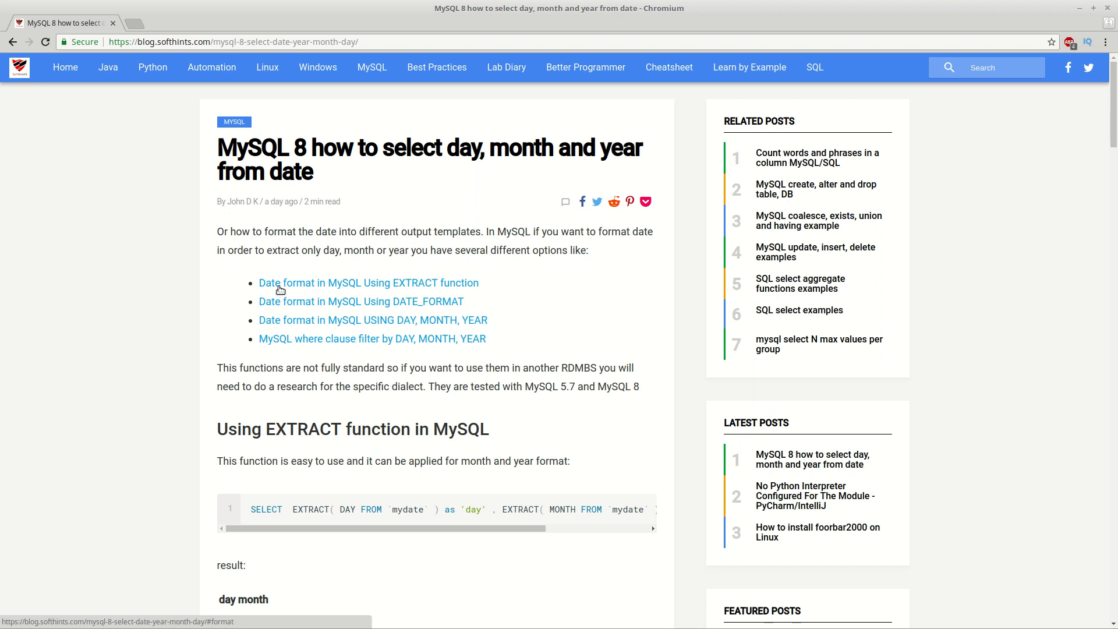
{"action": "mouse_move", "coordinate": [329, 301]}
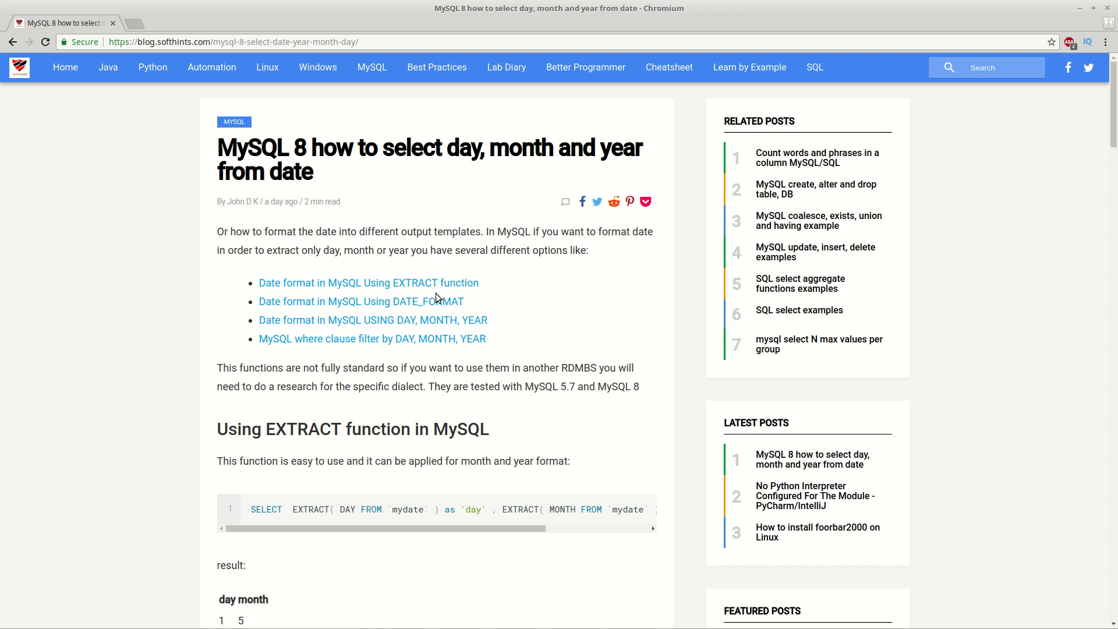
{"action": "mouse_move", "coordinate": [368, 308]}
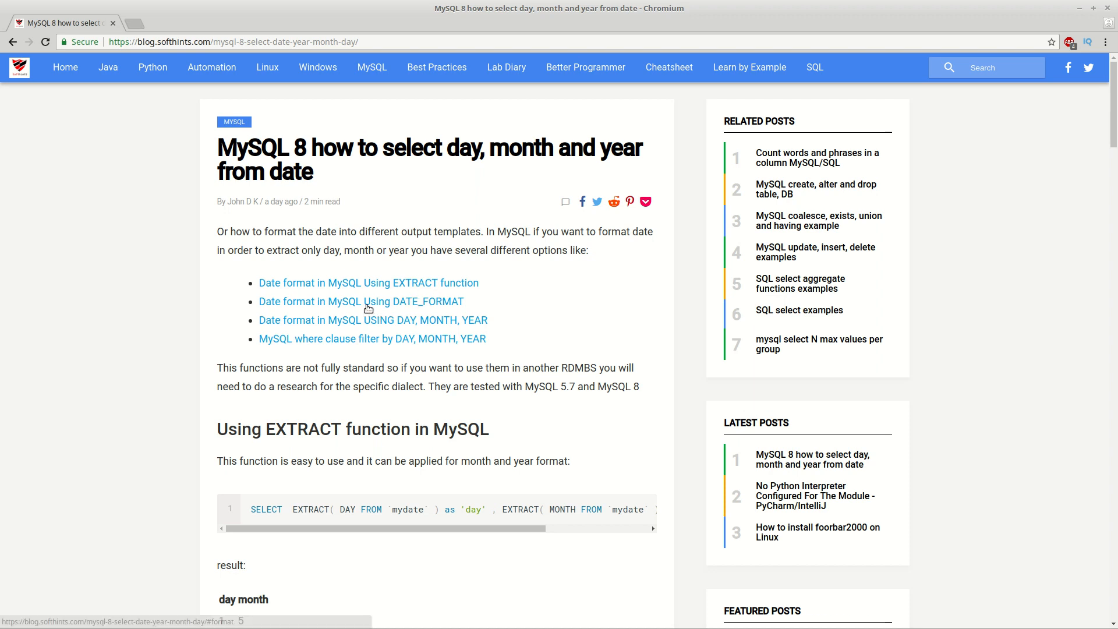
{"action": "mouse_move", "coordinate": [370, 320]}
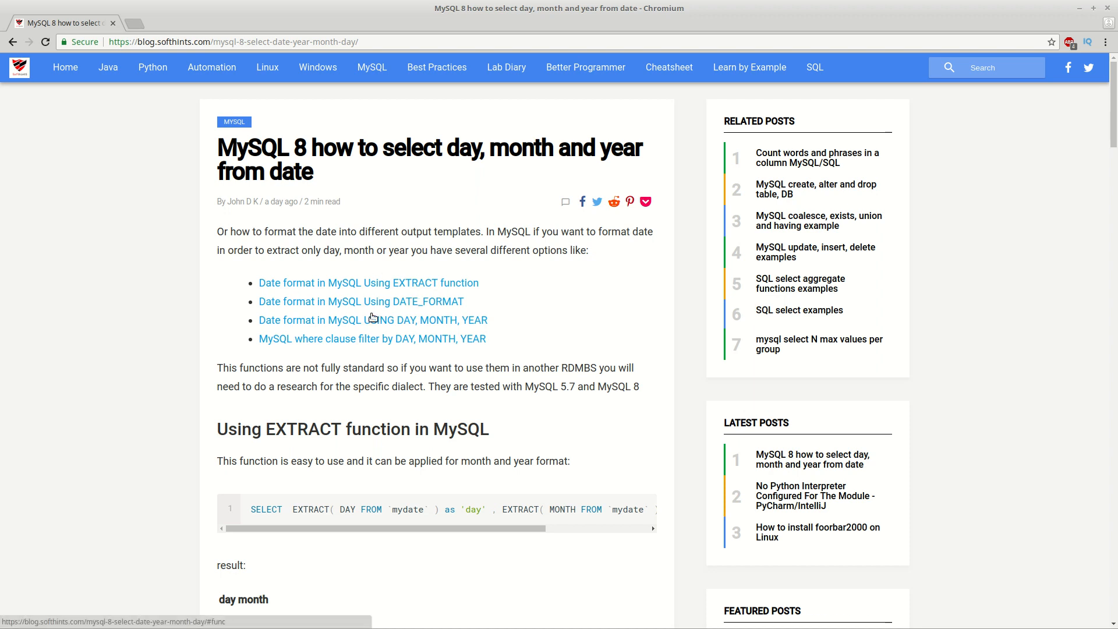
{"action": "mouse_move", "coordinate": [423, 306]}
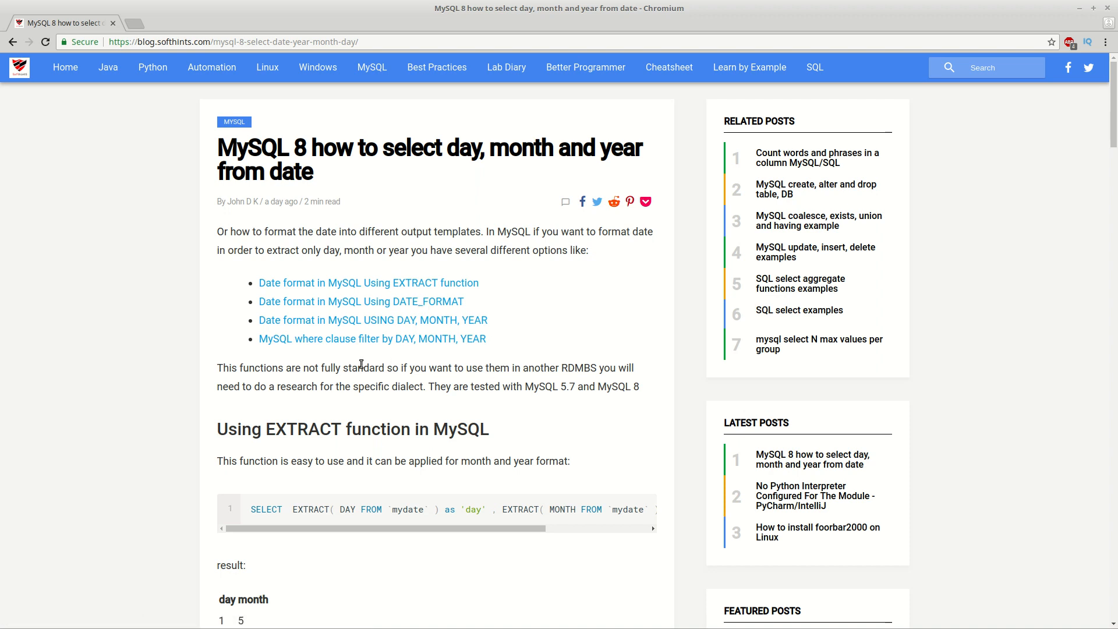
{"action": "mouse_move", "coordinate": [466, 334]}
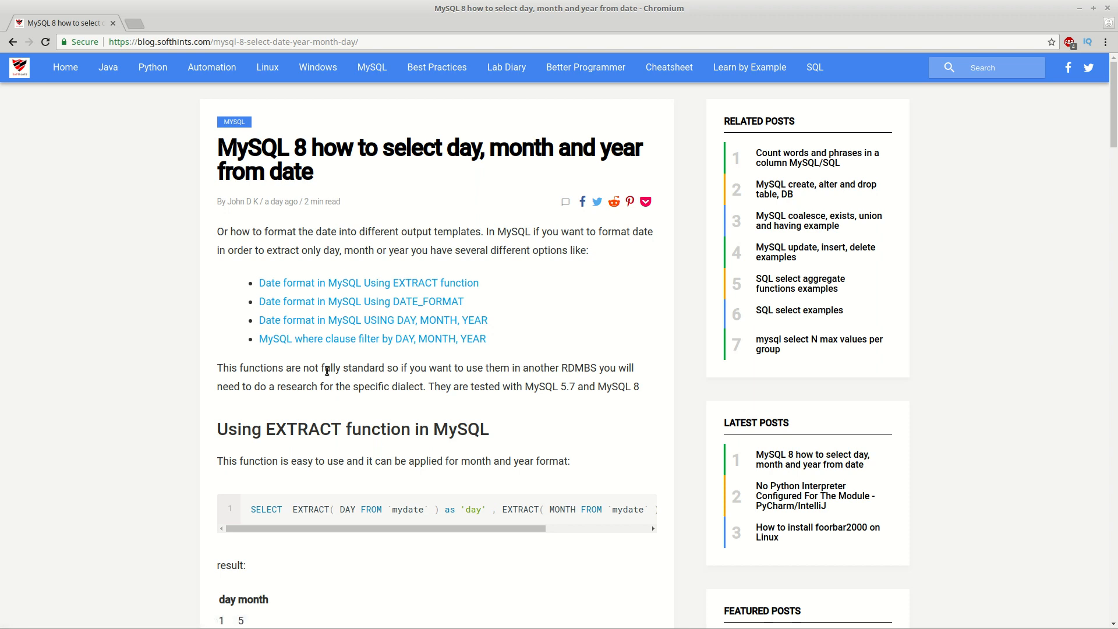
{"action": "mouse_move", "coordinate": [435, 380]}
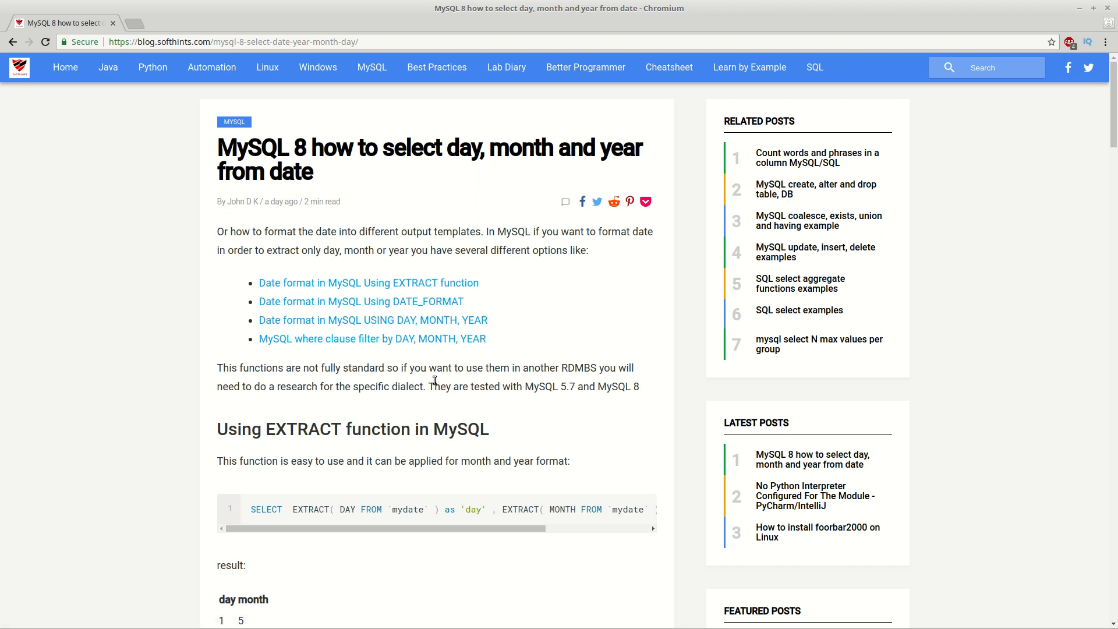
- Scroll the article past the EXTRACT section down to the DATE_FORMAT examples and results
{"action": "scroll", "scroll_direction": "down", "scroll_amount": 3}
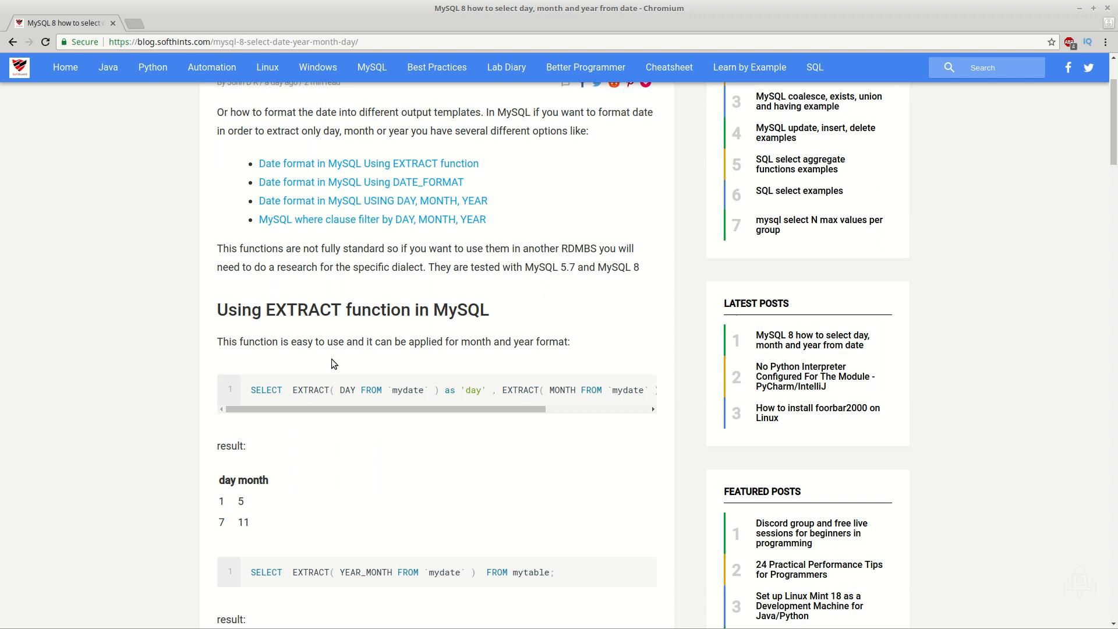
{"action": "scroll", "scroll_direction": "down", "scroll_amount": 3}
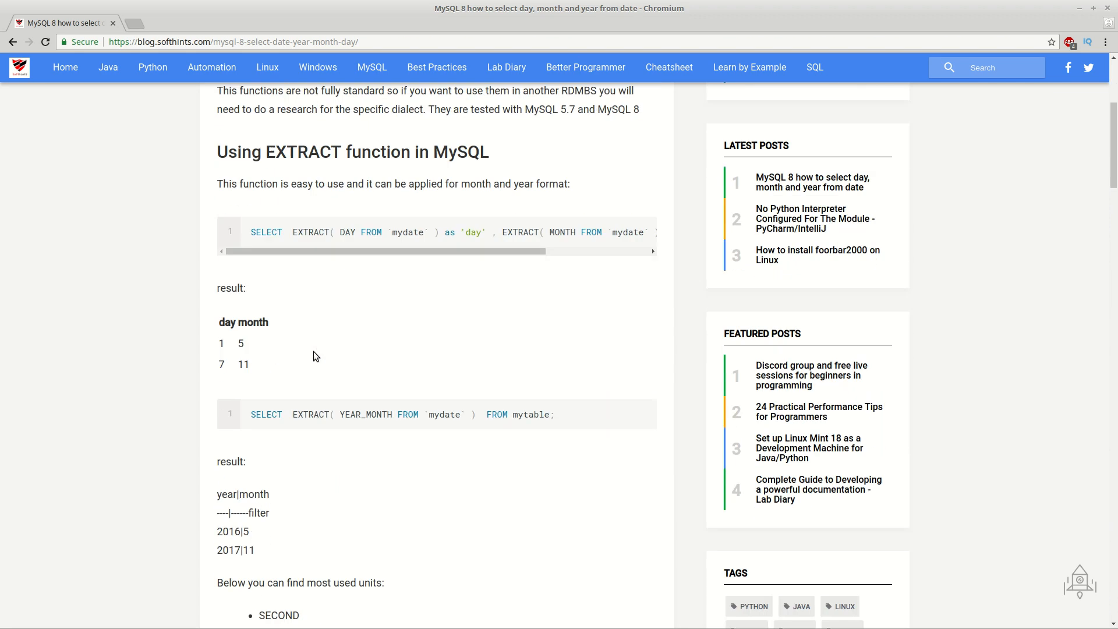
{"action": "scroll", "scroll_direction": "down", "scroll_amount": 3}
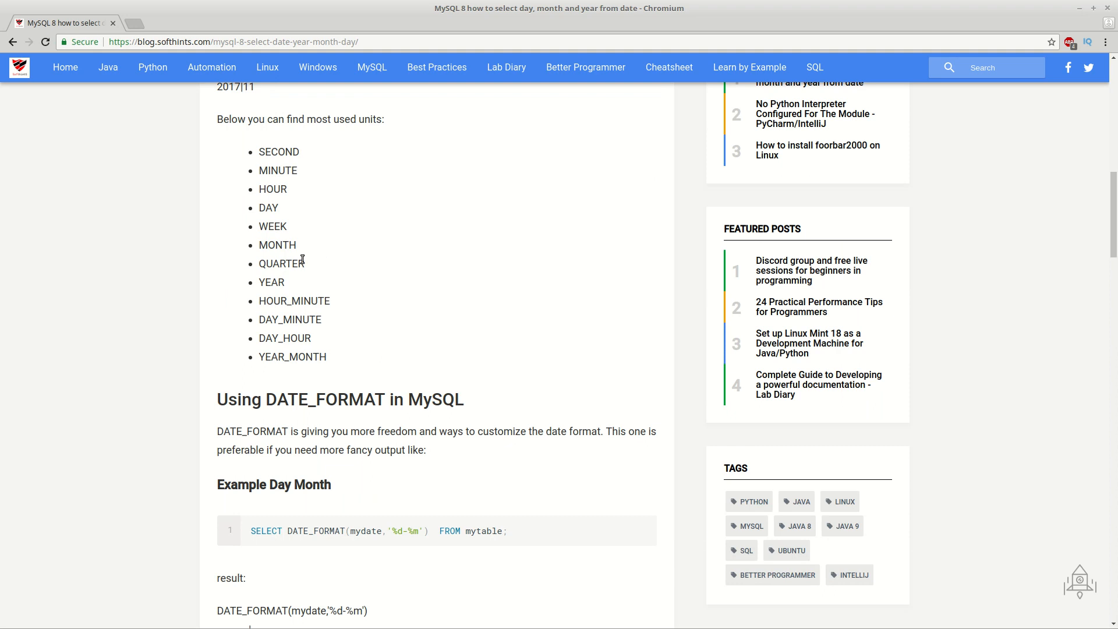
{"action": "scroll", "scroll_direction": "down", "scroll_amount": 3}
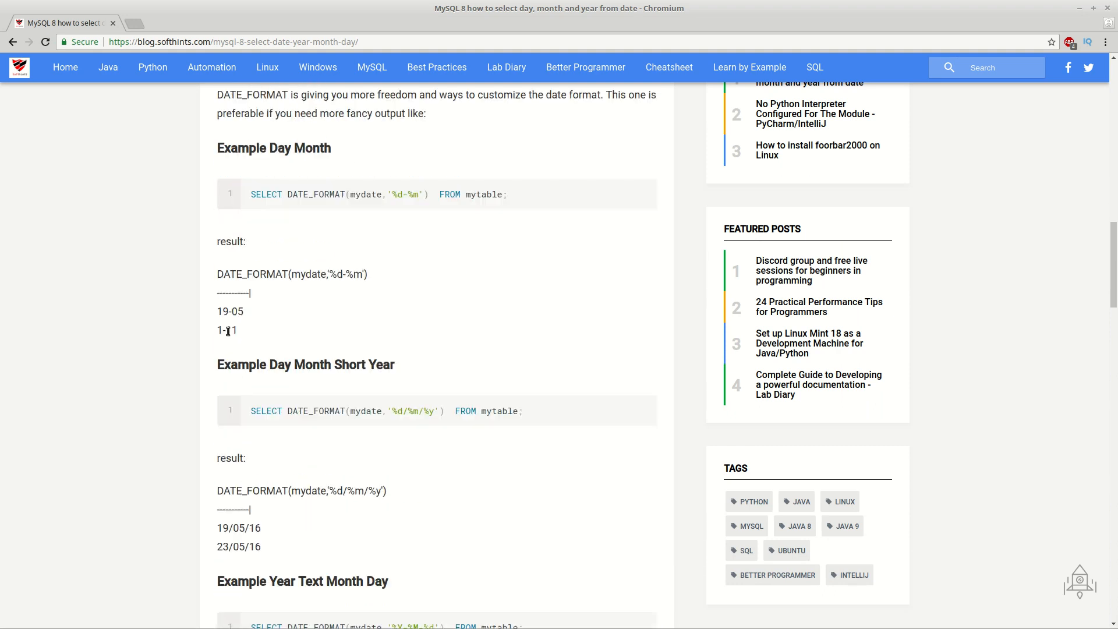
{"action": "scroll", "scroll_direction": "down", "scroll_amount": 3}
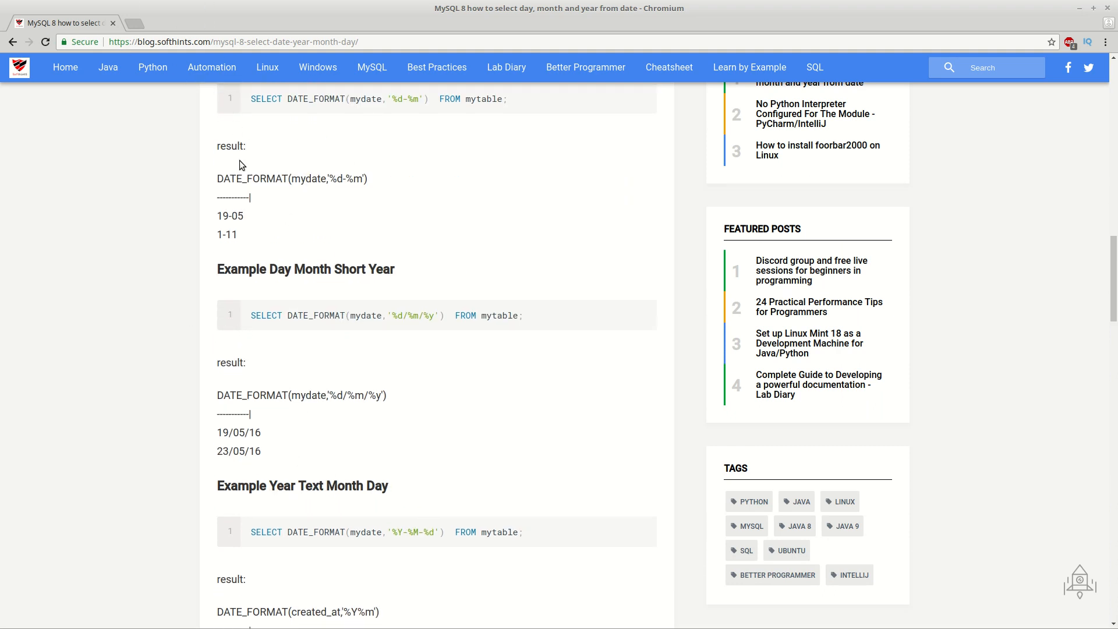
{"action": "mouse_move", "coordinate": [323, 238]}
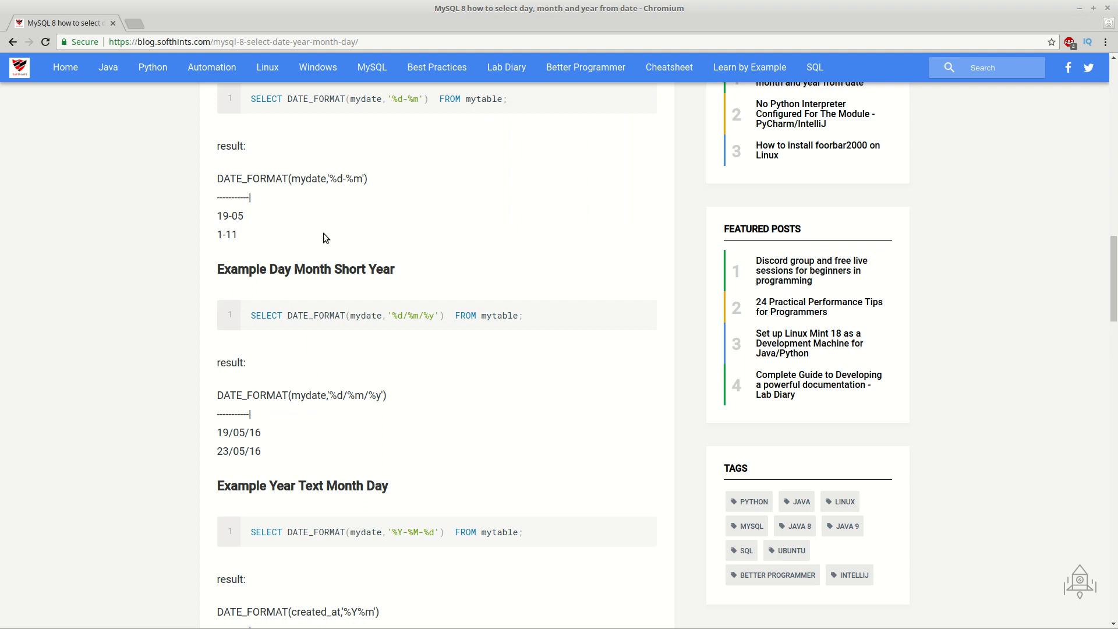
{"action": "scroll", "scroll_direction": "down", "scroll_amount": 3}
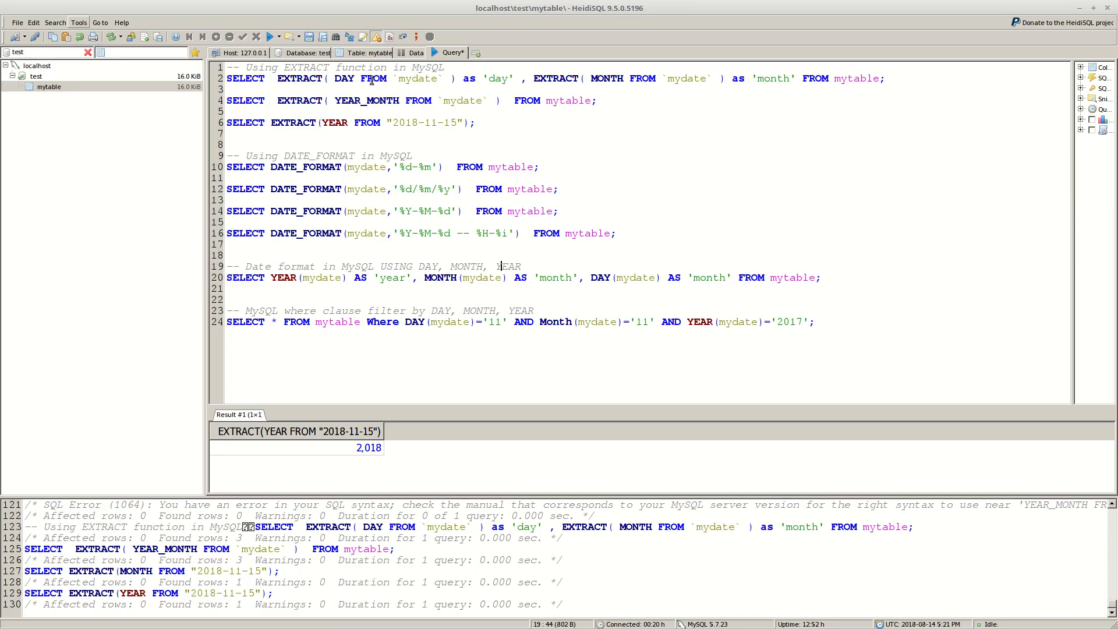
{"action": "mouse_move", "coordinate": [415, 93]}
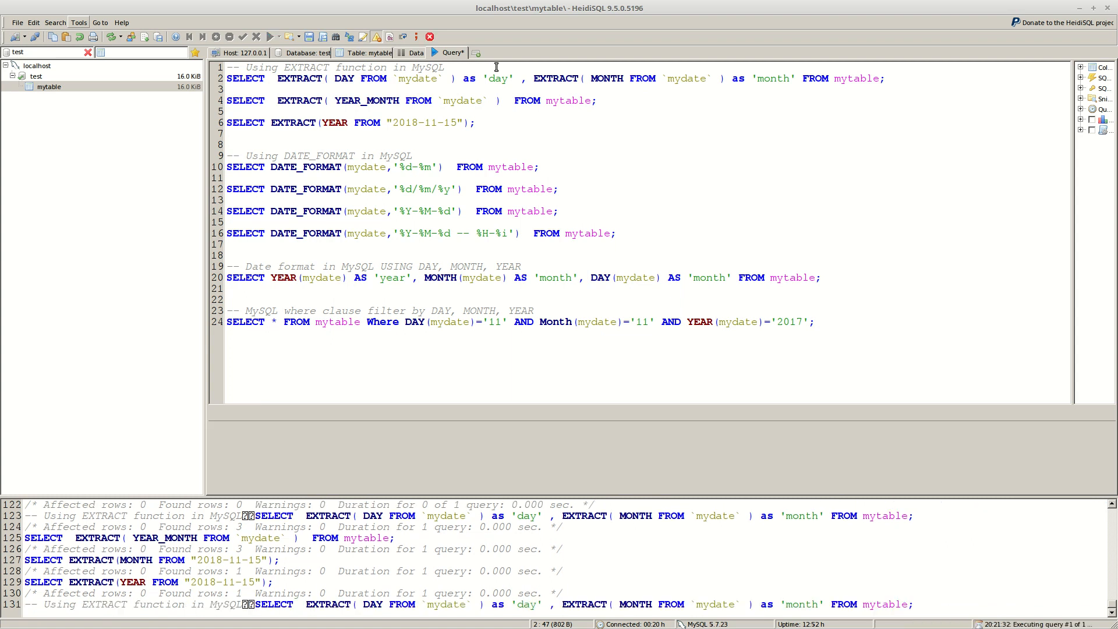
- Run the EXTRACT day-and-month query on mytable, returning three rows
{"action": "left_click", "coordinate": [271, 36]}
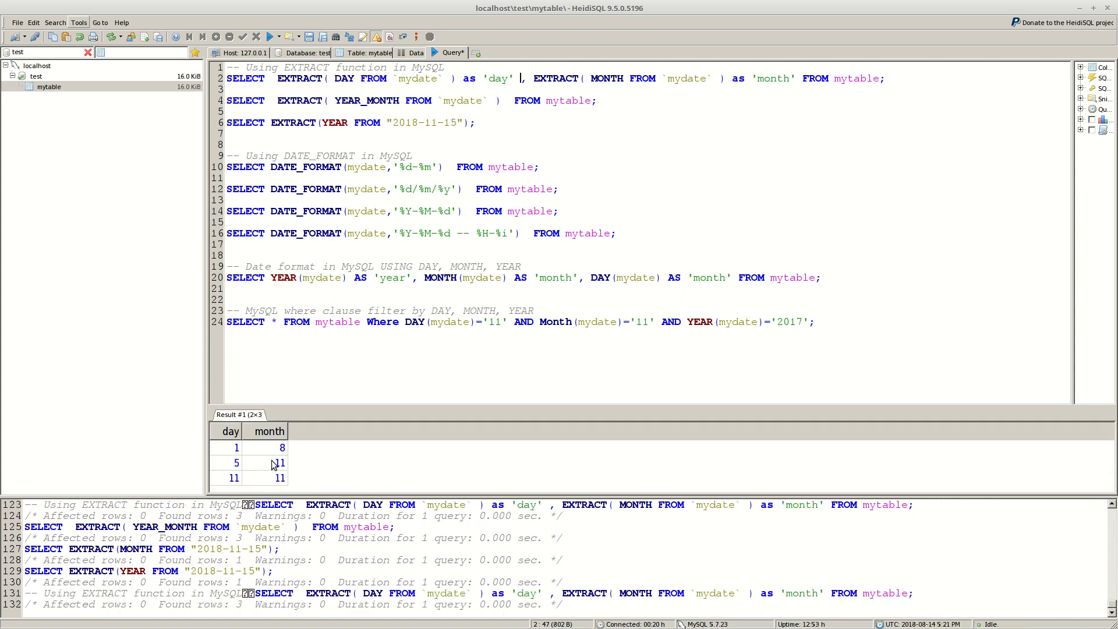
{"action": "left_click", "coordinate": [416, 52]}
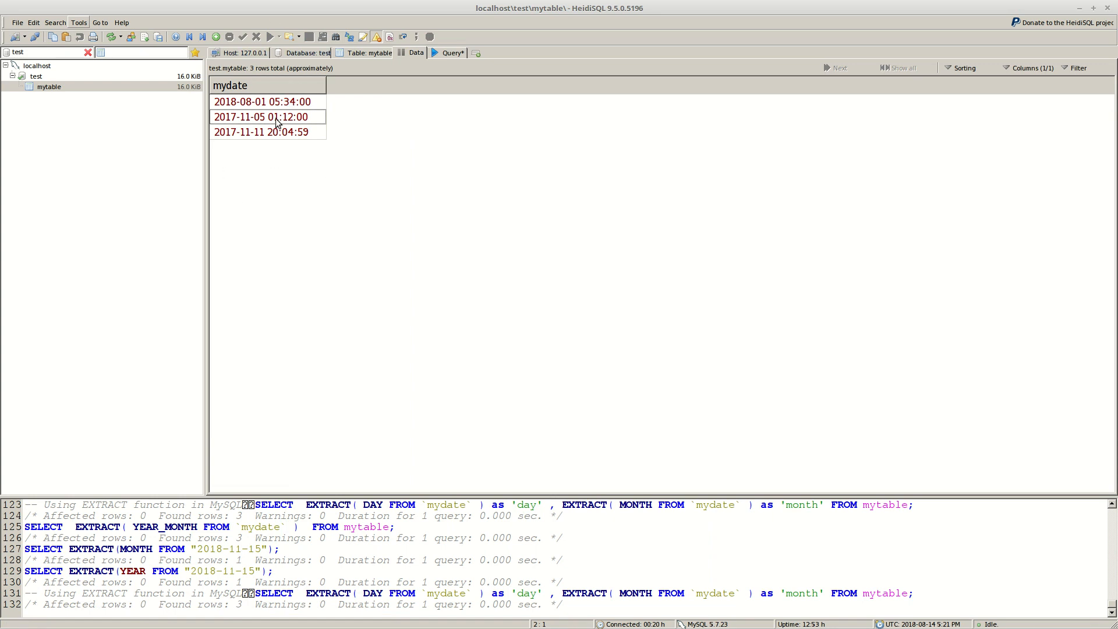
- View mytable's Data tab showing the three stored mydate values
{"action": "left_click", "coordinate": [450, 52]}
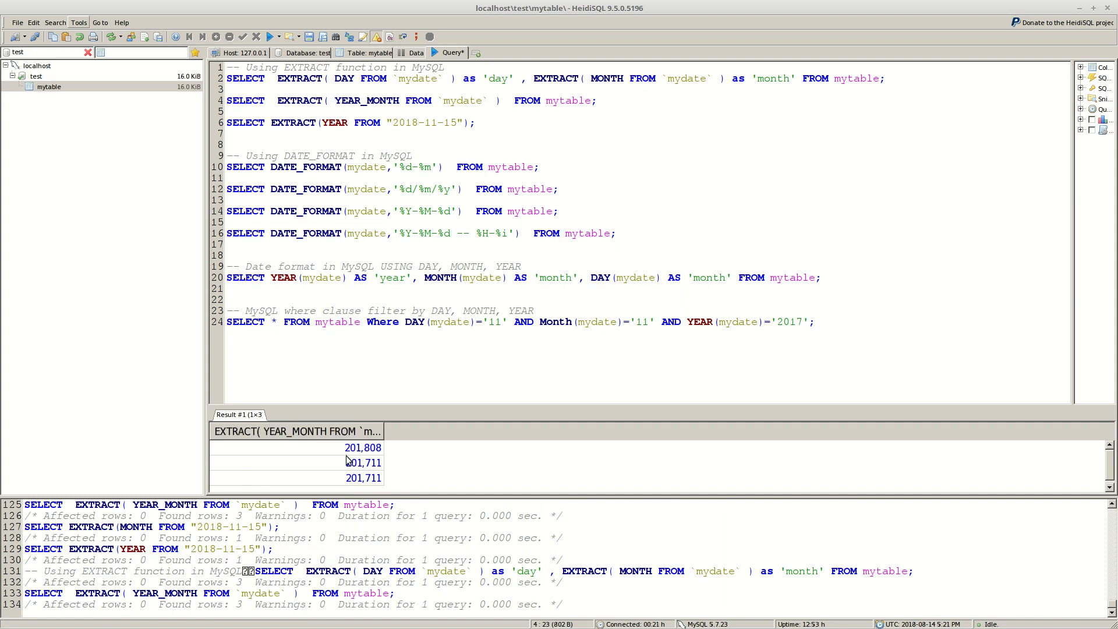
{"action": "mouse_move", "coordinate": [386, 460]}
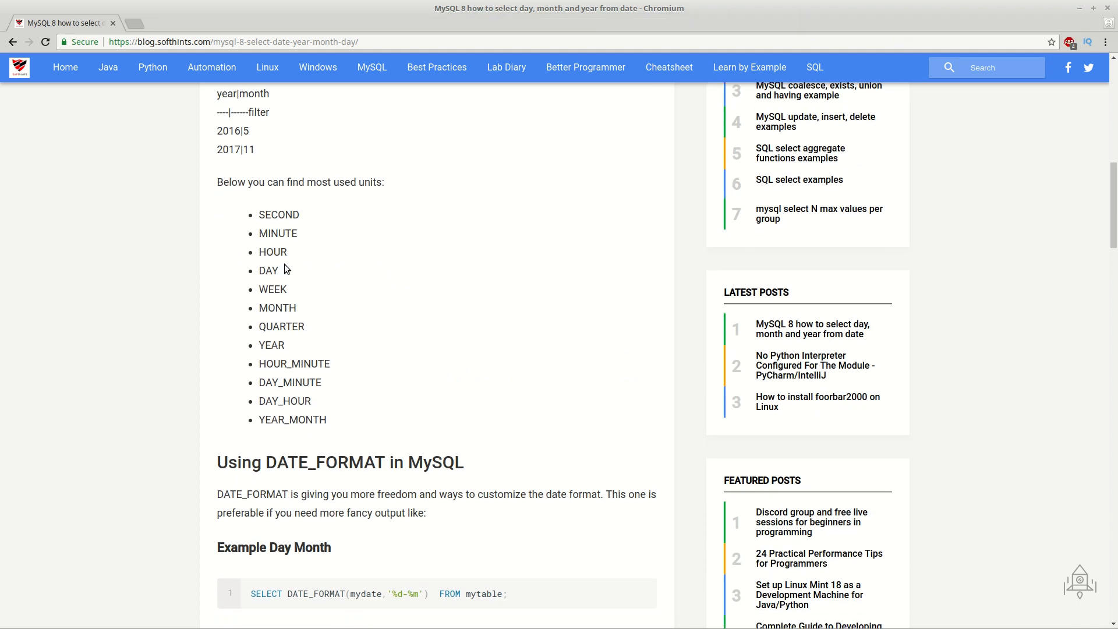
{"action": "mouse_move", "coordinate": [299, 384]}
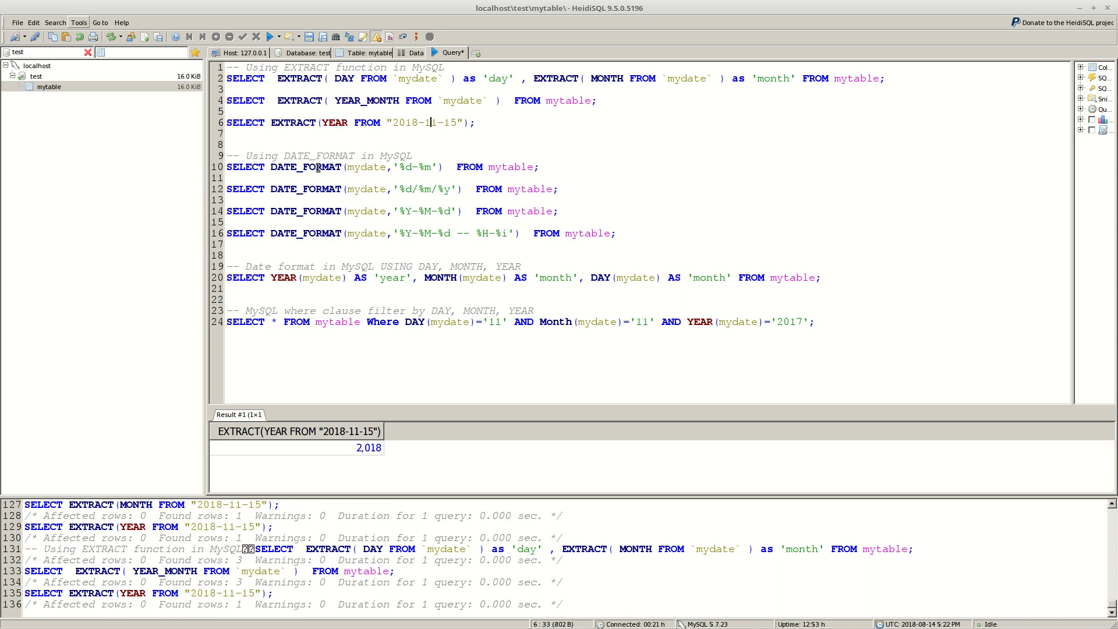
{"action": "mouse_move", "coordinate": [371, 188]}
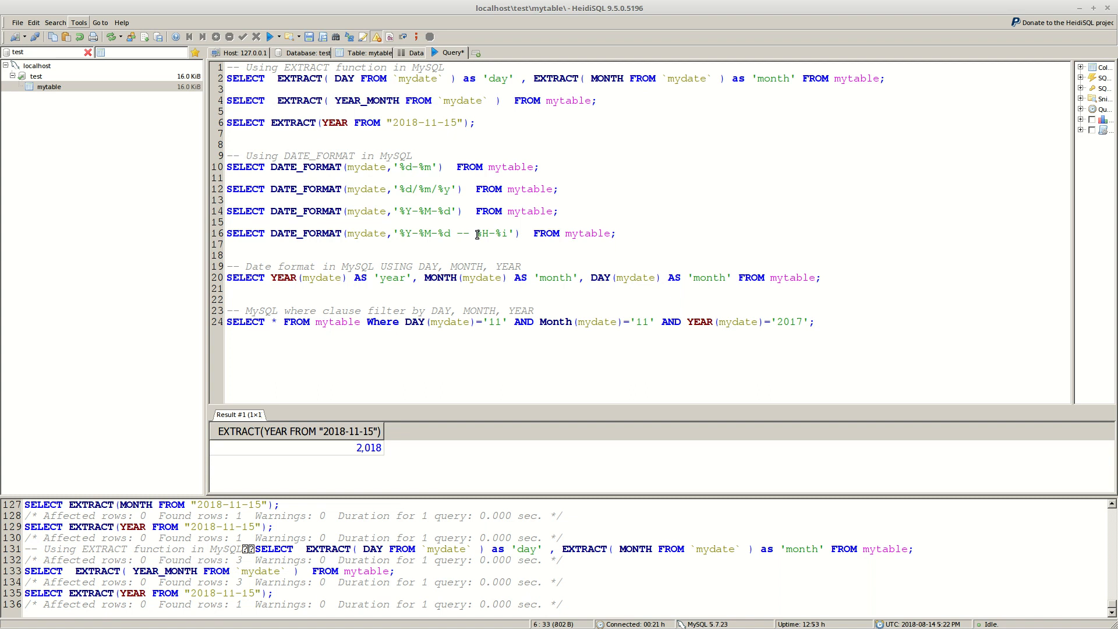
{"action": "mouse_move", "coordinate": [356, 236]}
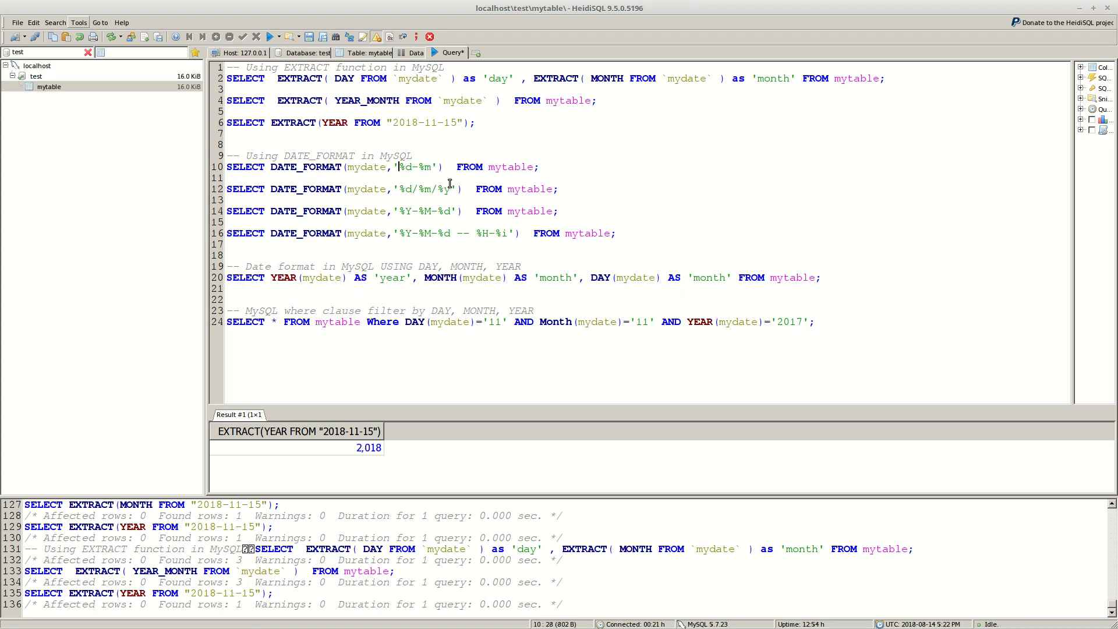
- Run the day-month DATE_FORMAT query, then select the short-year day/month/year query
{"action": "left_click", "coordinate": [270, 36]}
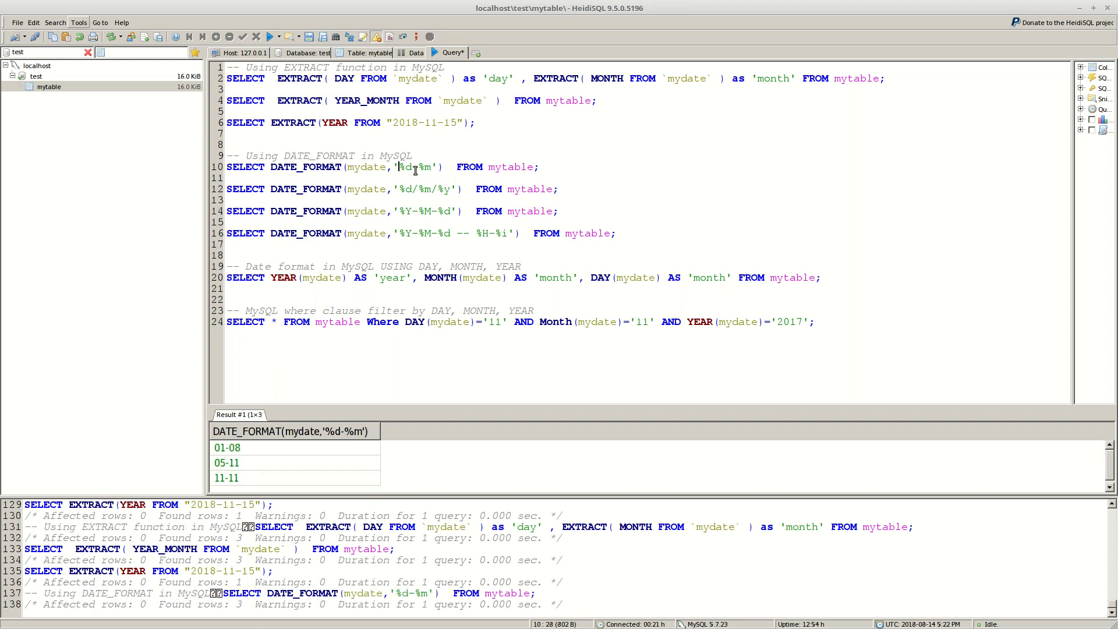
{"action": "left_click", "coordinate": [425, 189]}
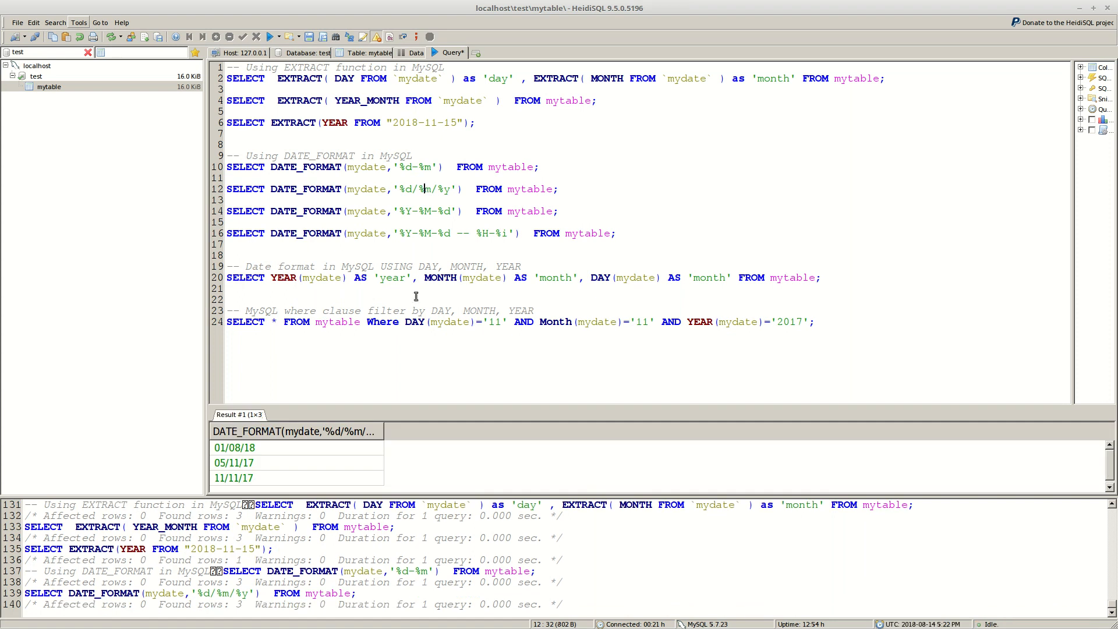
{"action": "mouse_move", "coordinate": [435, 241]}
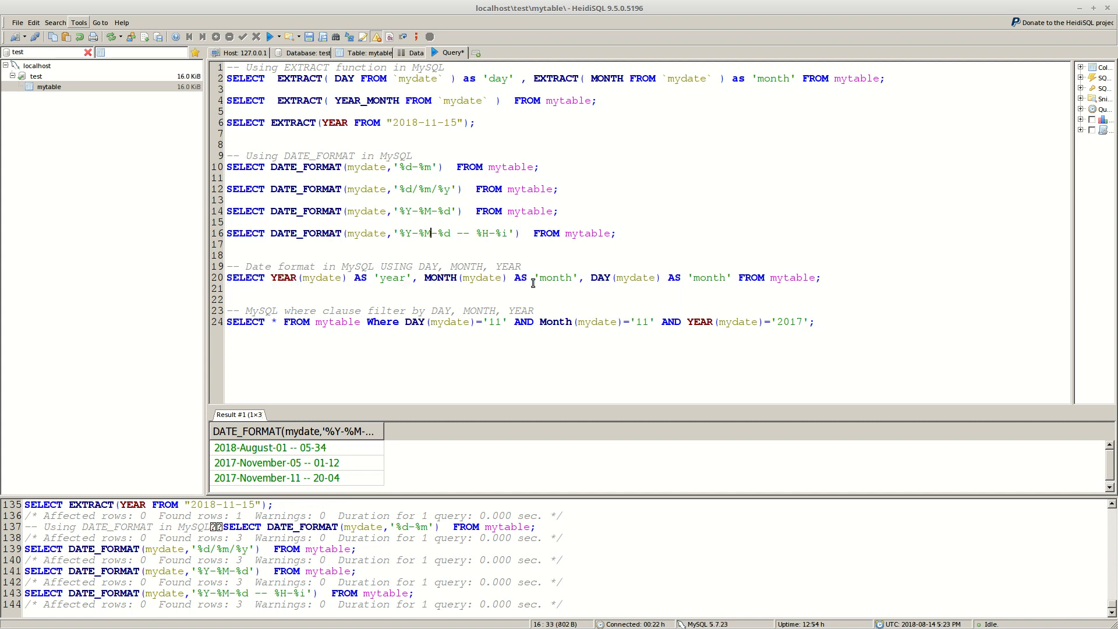
- Select the YEAR(), MONTH(), DAY() query on line 20 to run it
{"action": "left_click", "coordinate": [561, 277]}
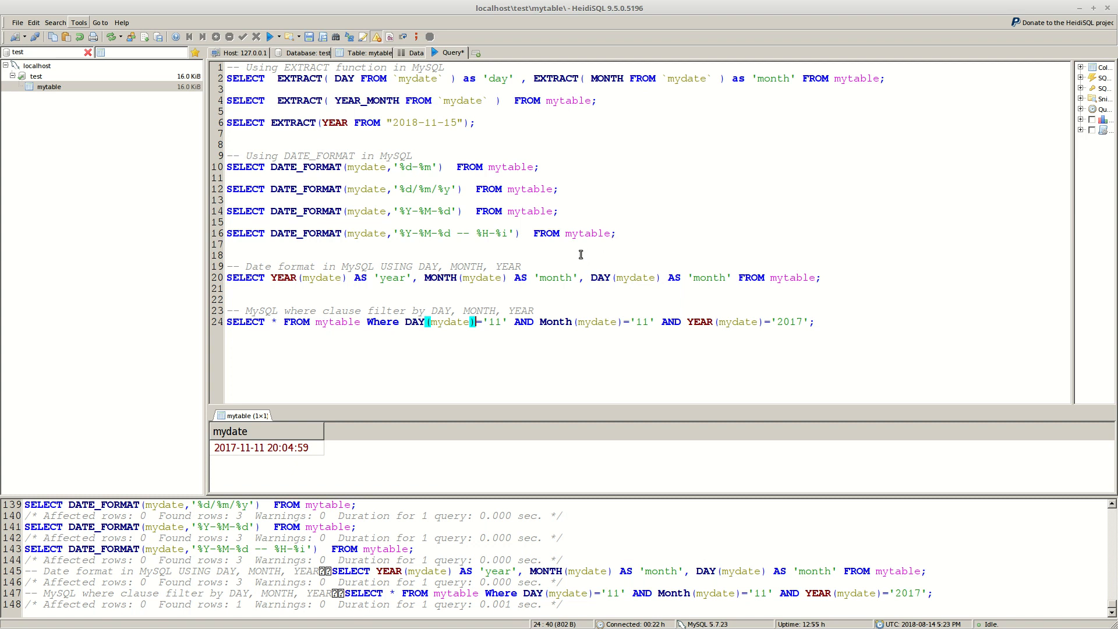
{"action": "mouse_move", "coordinate": [474, 202]}
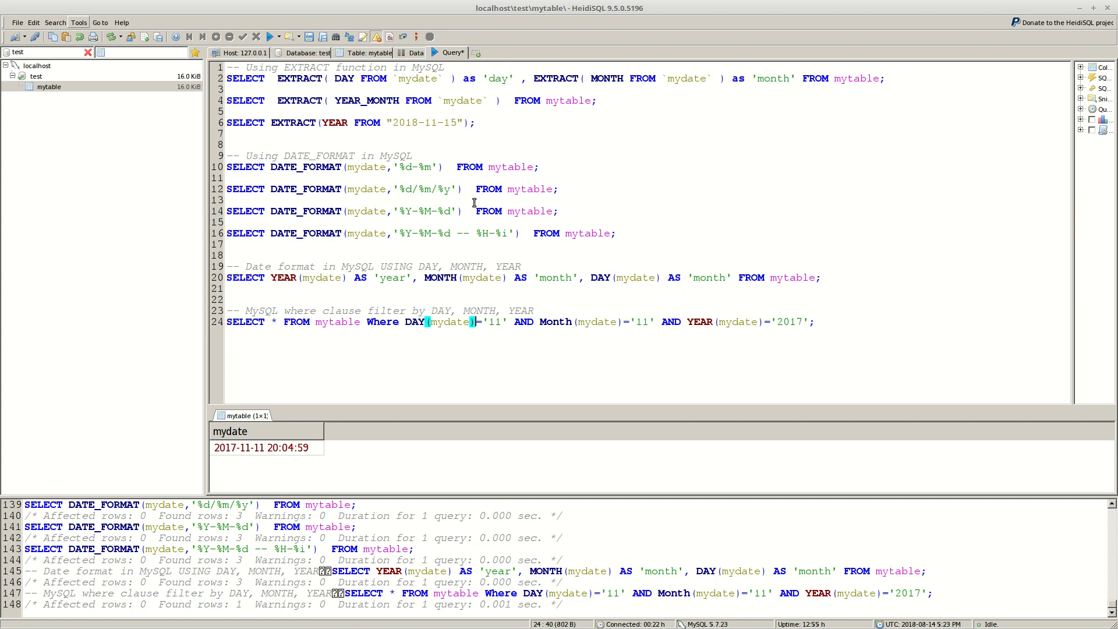
{"action": "mouse_move", "coordinate": [445, 268]}
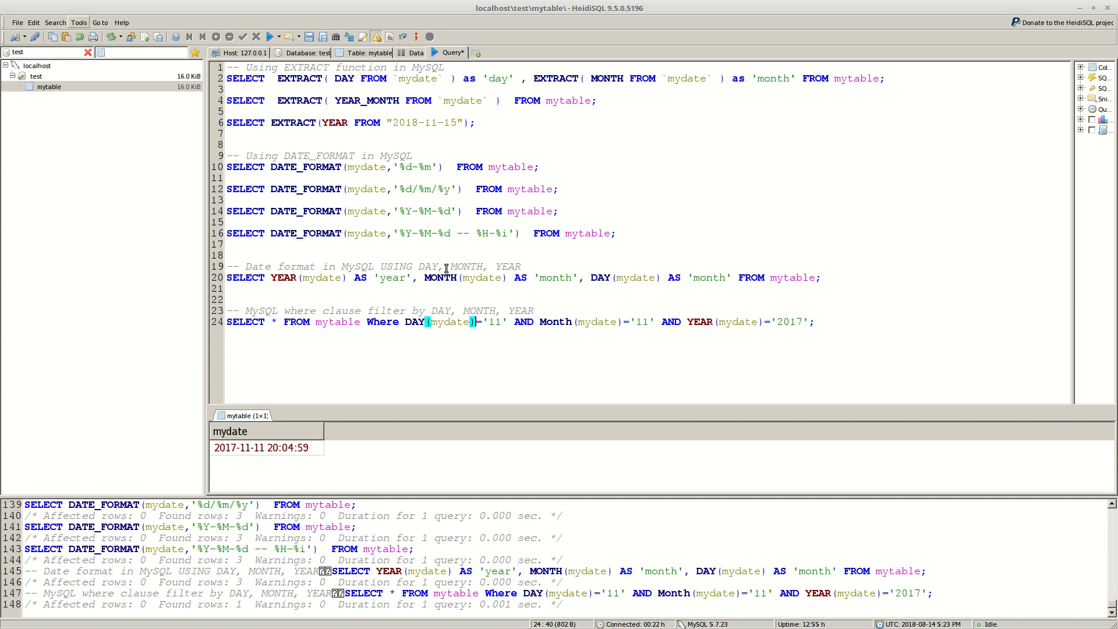